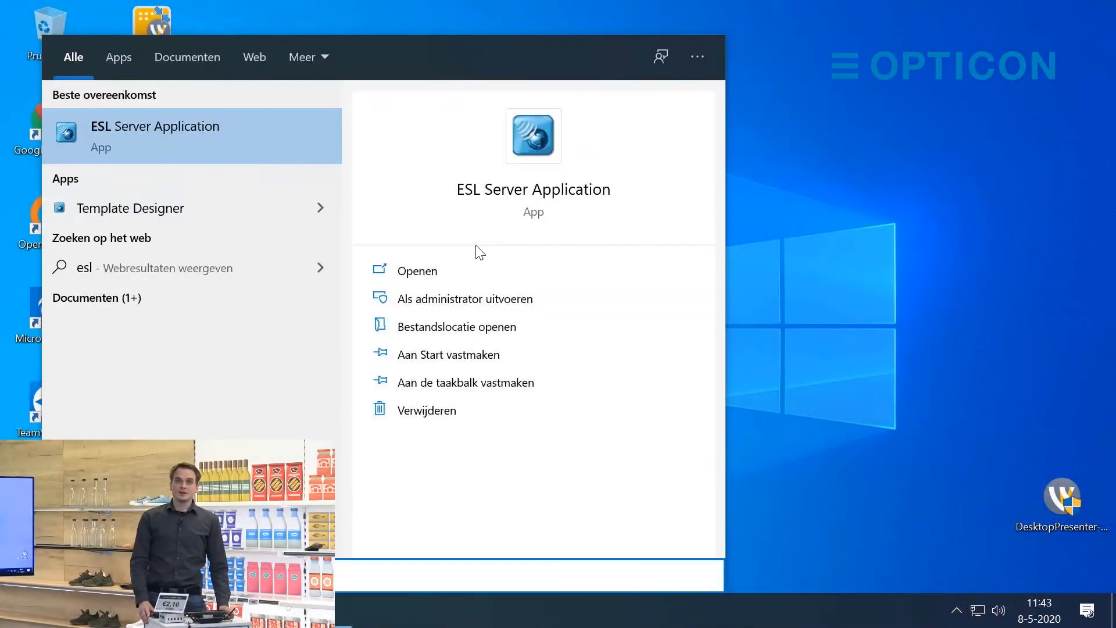
# Launch ESL Server and review the Base Stations, ESLs (label 007), Data and Templates views before upgrading
pyautogui.click(417, 271)
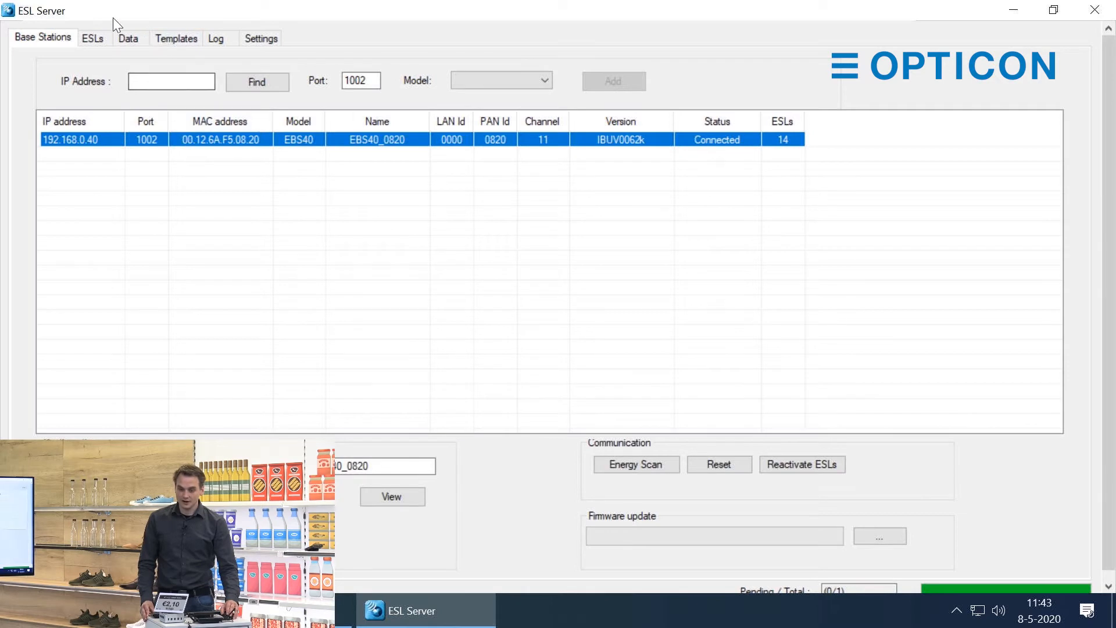
pyautogui.click(92, 37)
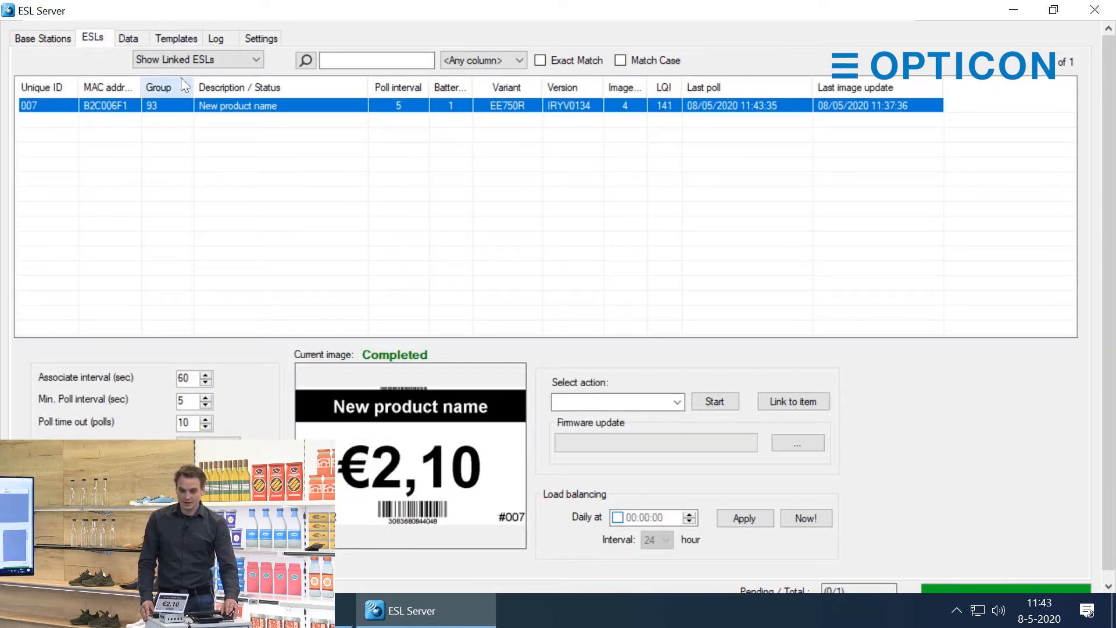
pyautogui.click(128, 37)
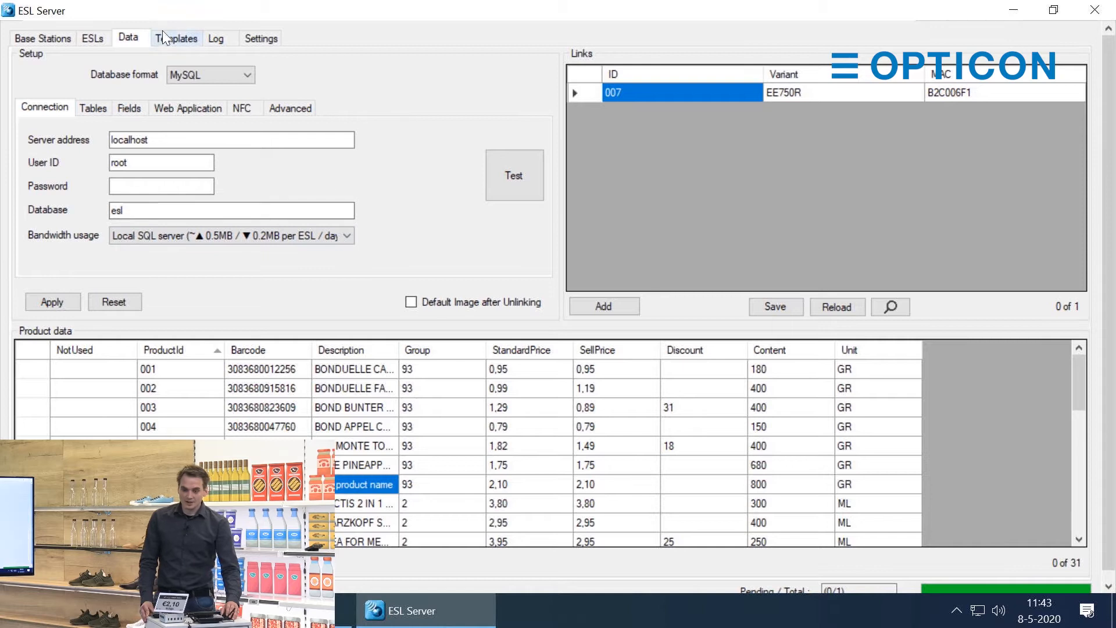
pyautogui.click(175, 37)
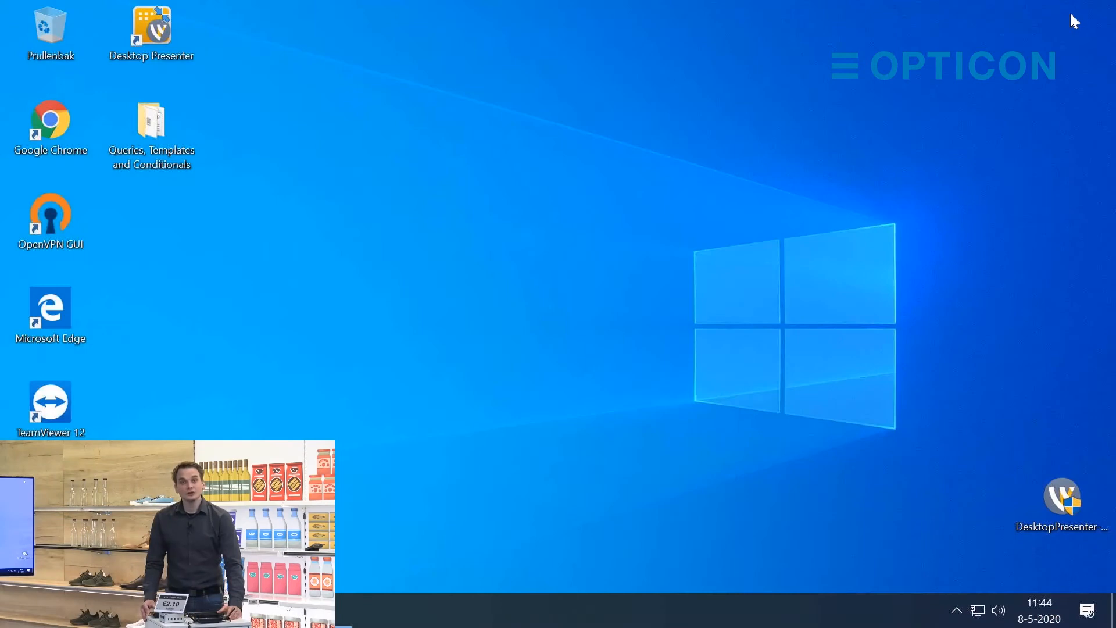
pyautogui.moveTo(1062, 21)
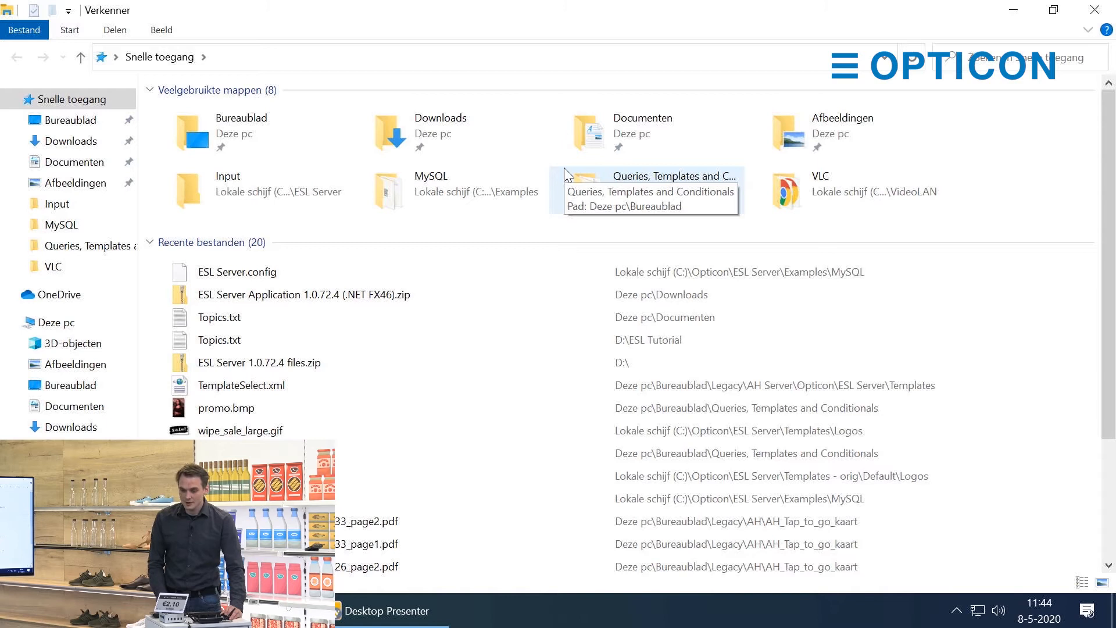
pyautogui.moveTo(579, 142)
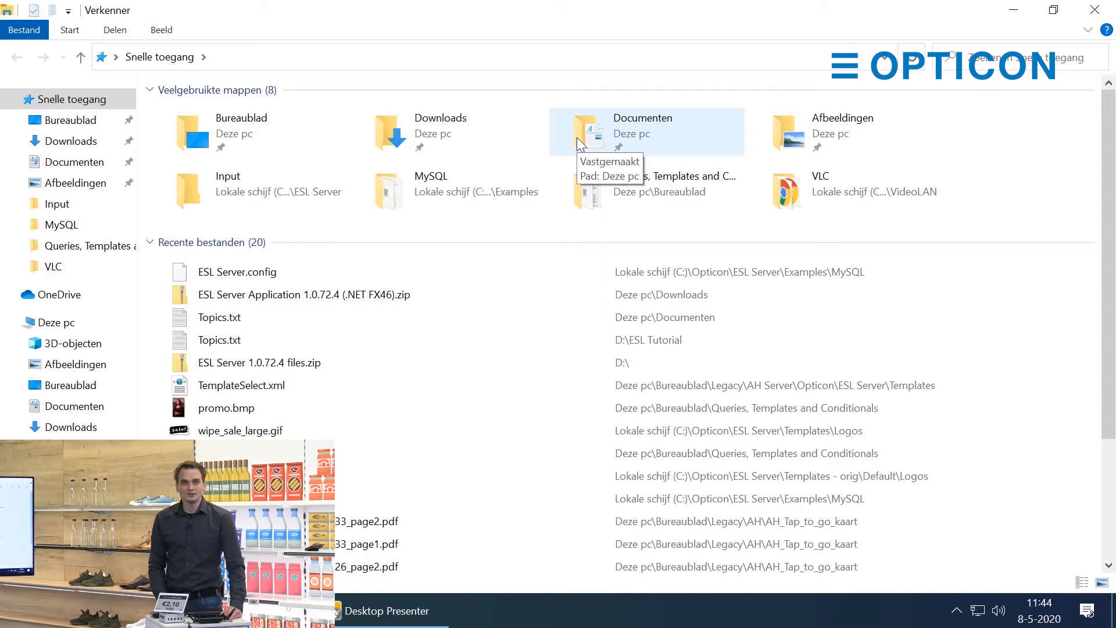
pyautogui.moveTo(532, 137)
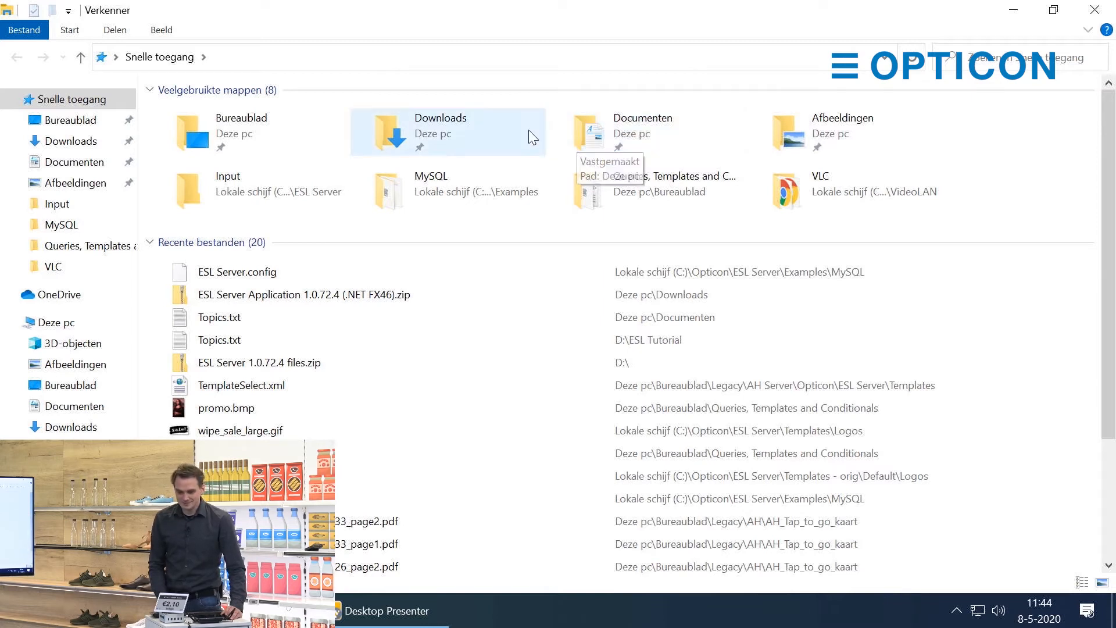
# Run SetupEslServer.msi from the Downloads › ESL Server Application 1.0.72.4 folder
pyautogui.doubleClick(441, 131)
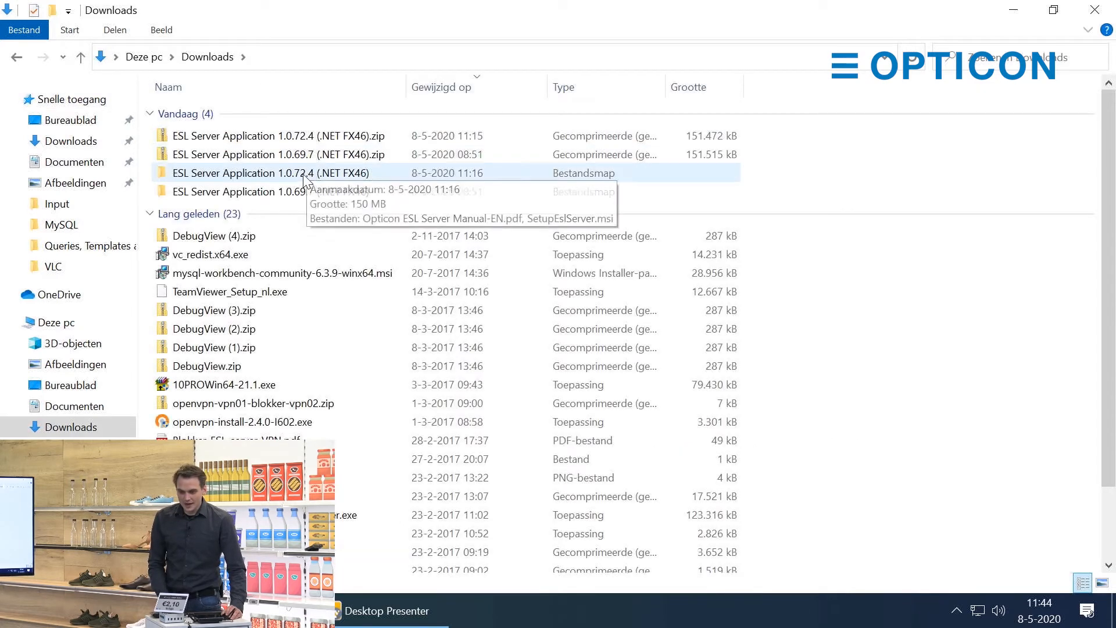
pyautogui.doubleClick(271, 172)
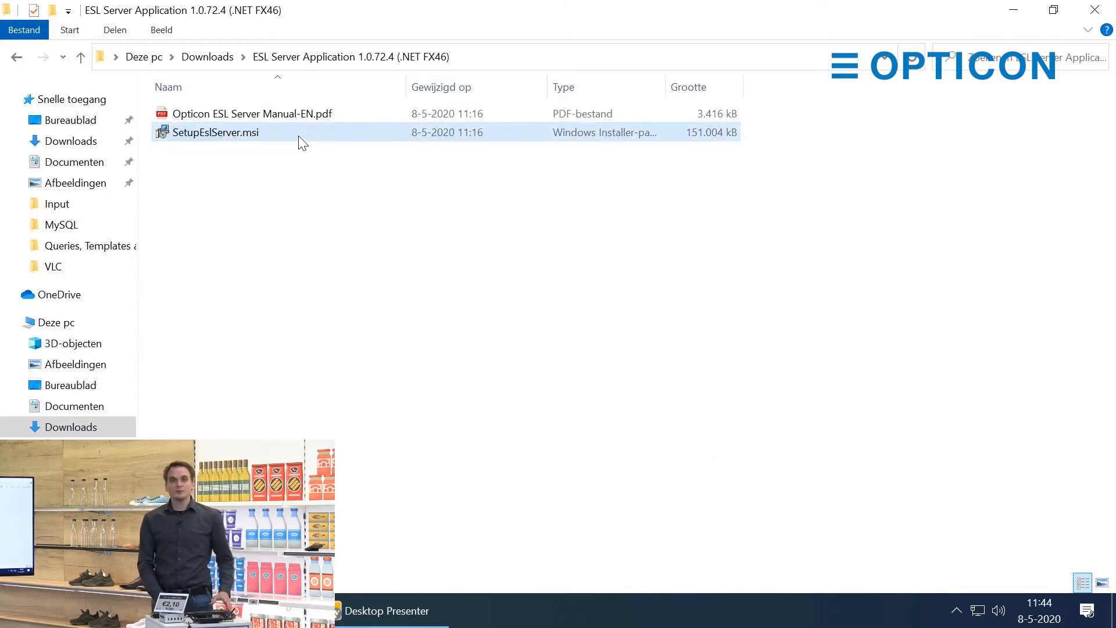
pyautogui.doubleClick(215, 131)
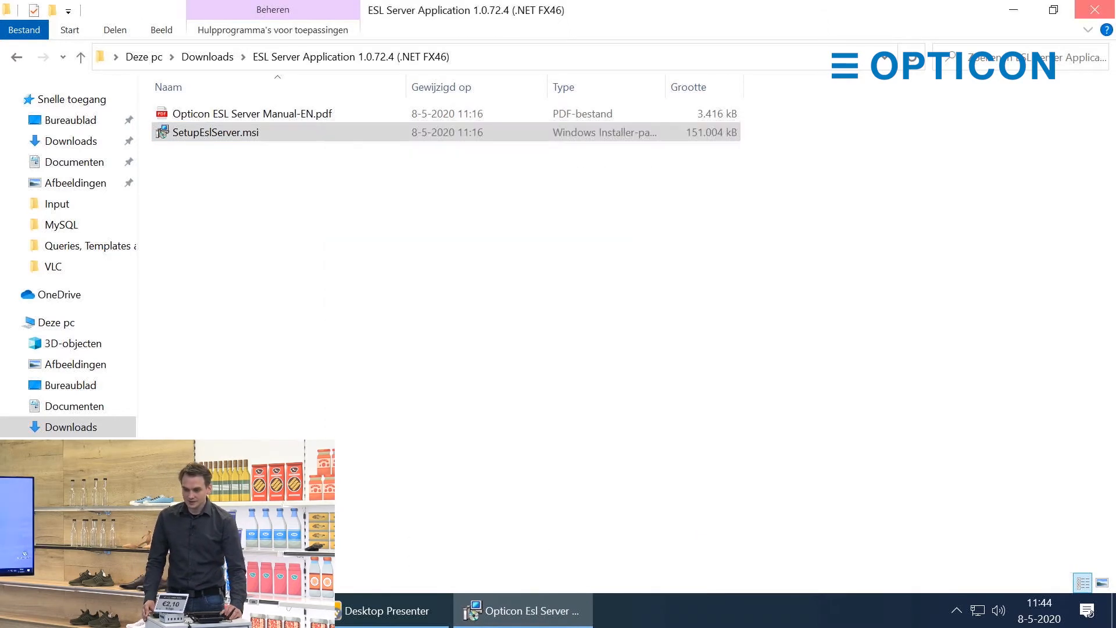
# Accept the license agreement terms and continue to Custom Setup
pyautogui.doubleClick(216, 133)
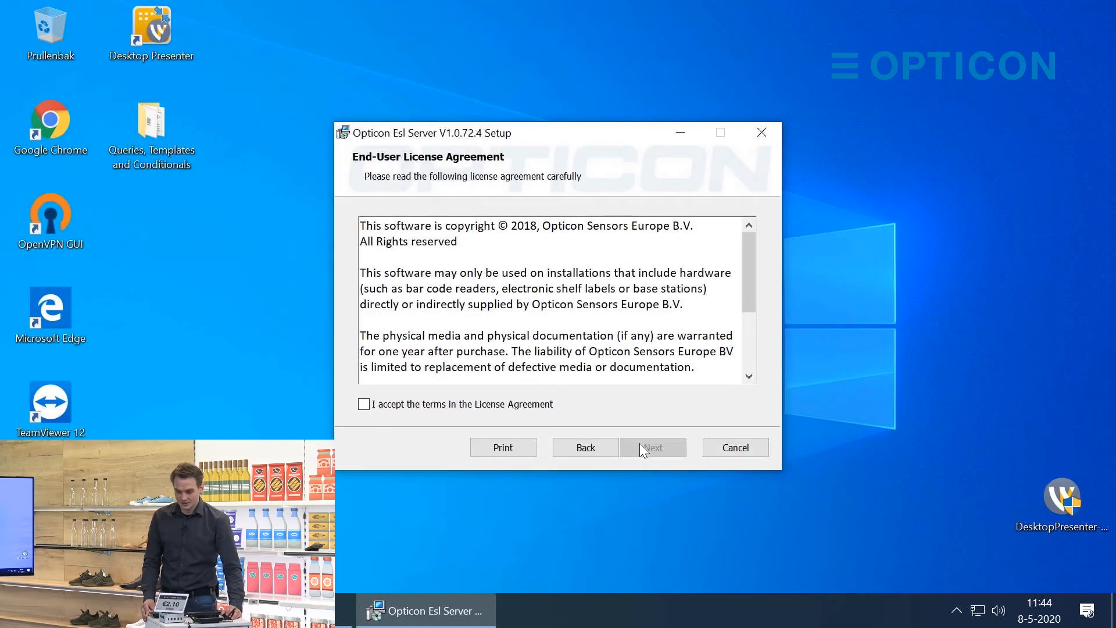
pyautogui.click(364, 403)
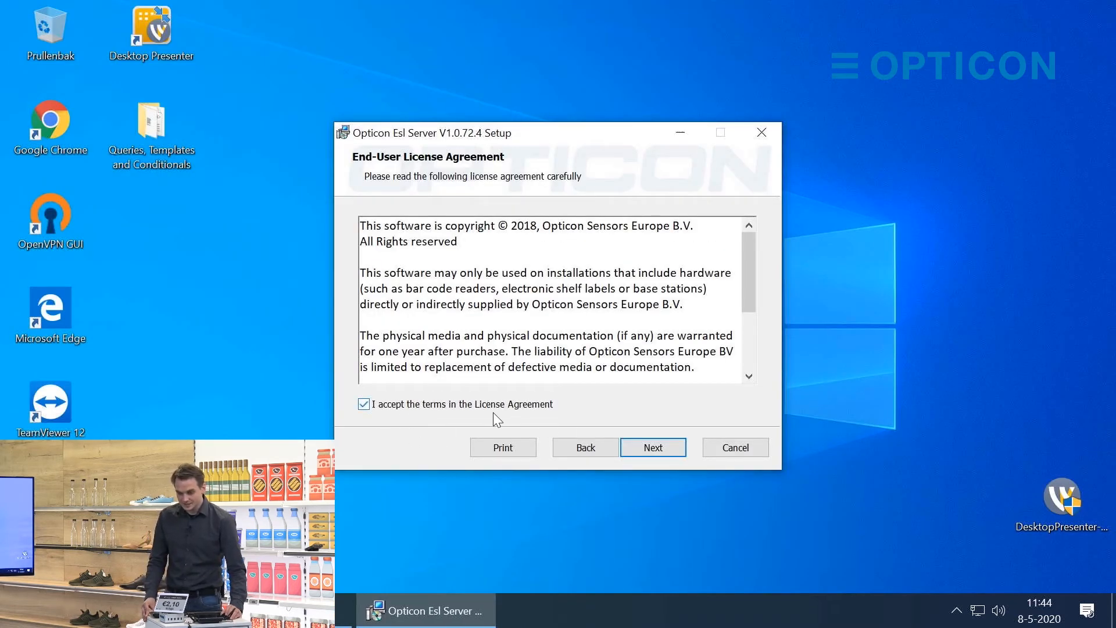
pyautogui.click(653, 446)
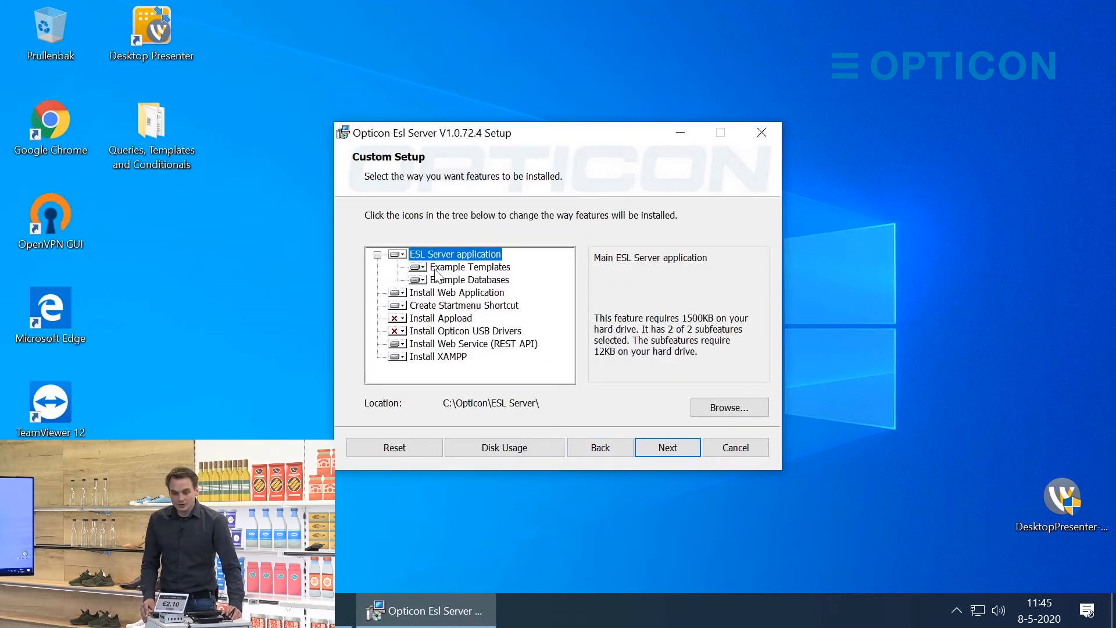
# Review the Web Application, Web Service and XAMPP features and keep the default selection
pyautogui.click(473, 343)
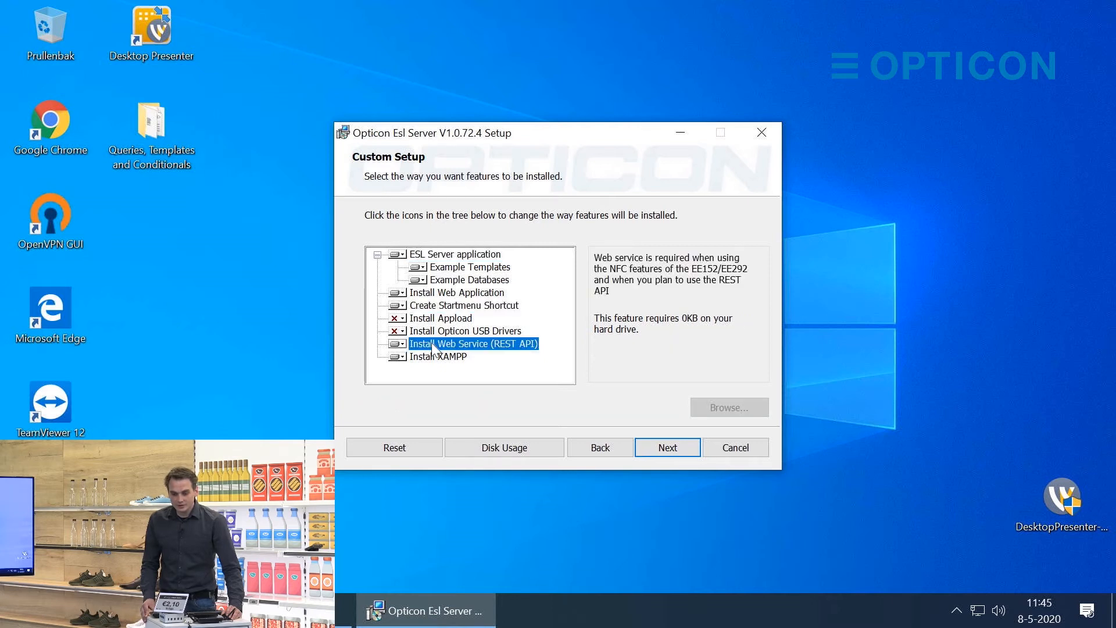
pyautogui.click(438, 357)
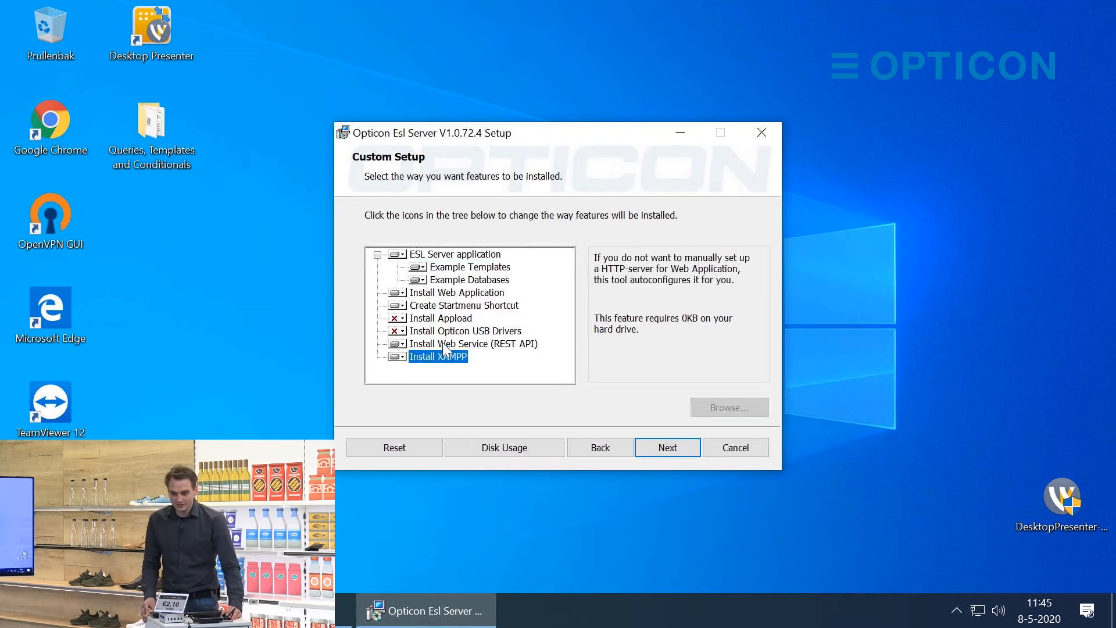
pyautogui.click(456, 292)
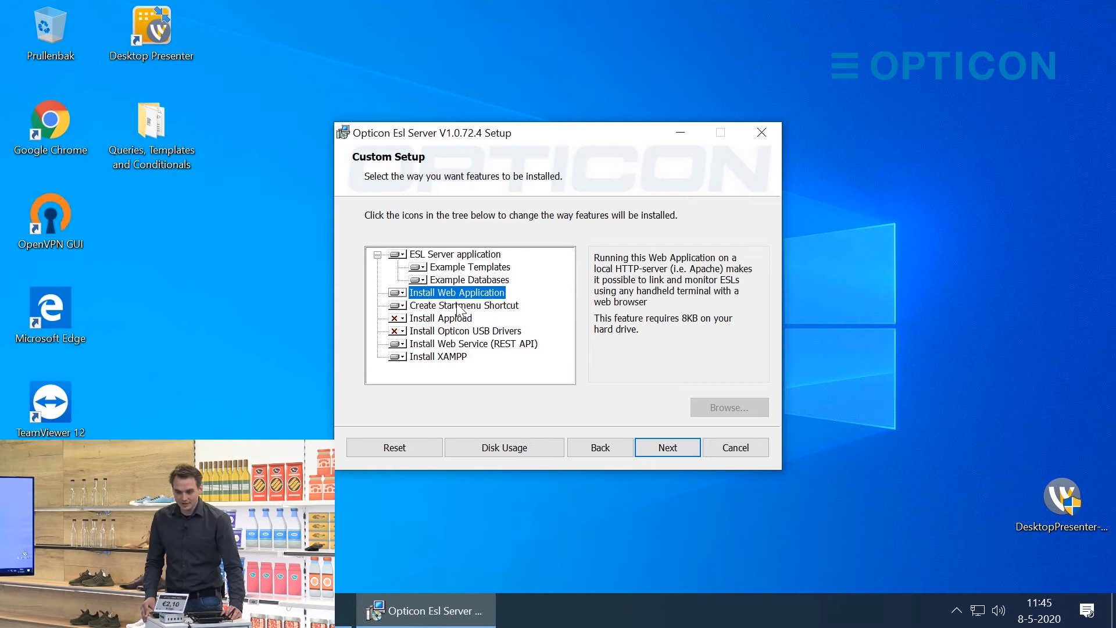
pyautogui.click(473, 343)
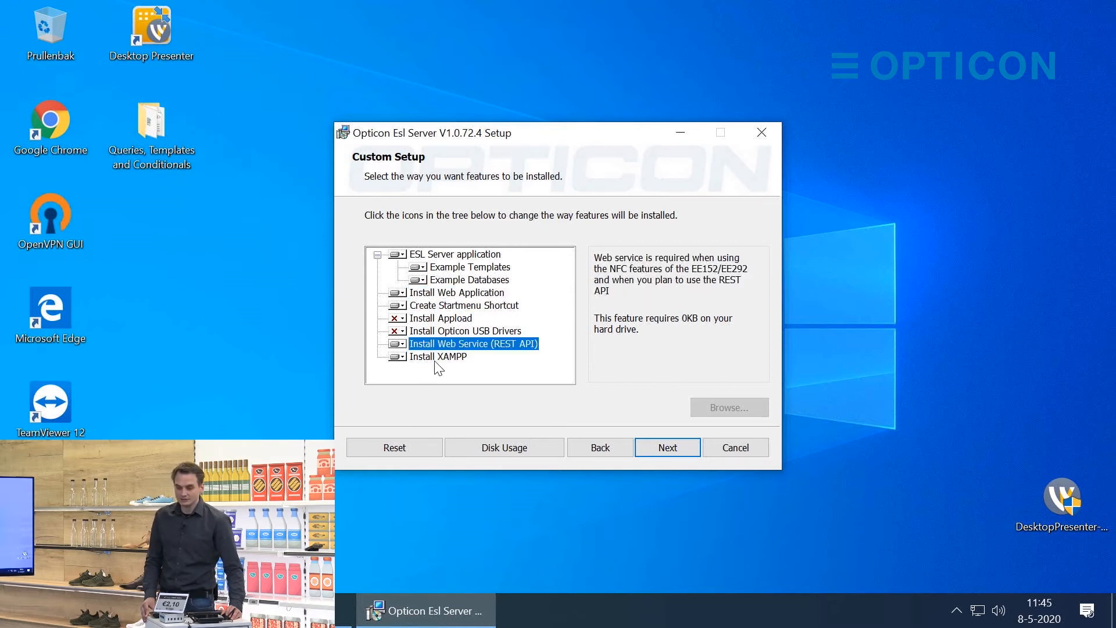
pyautogui.click(439, 356)
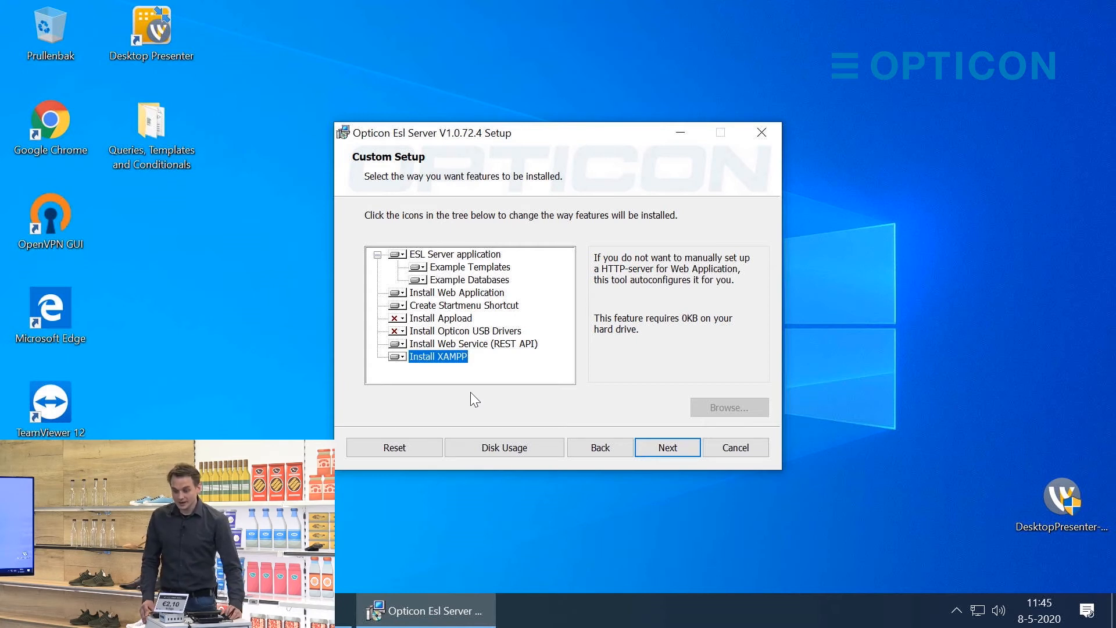
pyautogui.click(665, 447)
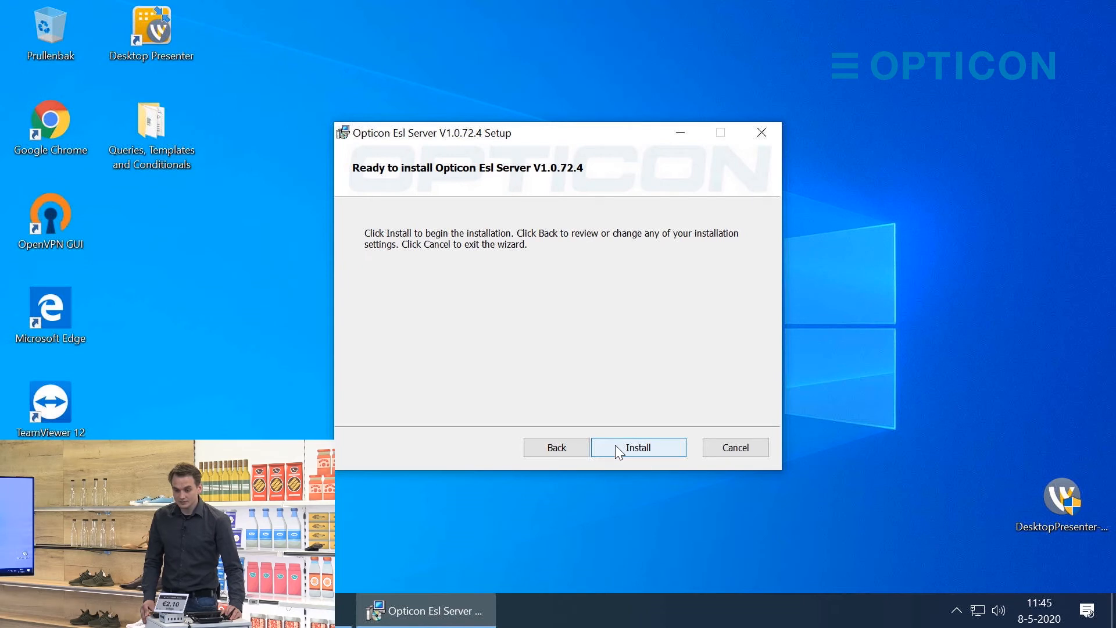
# Start installing version 1.0.72.4 and wait for the XAMPP settings prompt
pyautogui.click(636, 446)
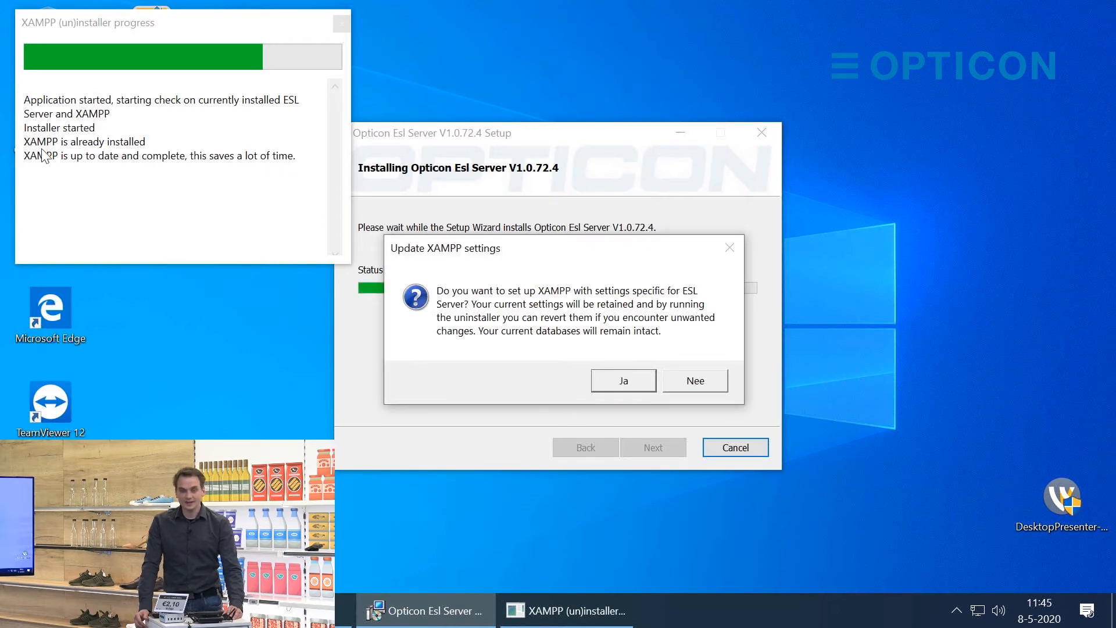
pyautogui.moveTo(194, 179)
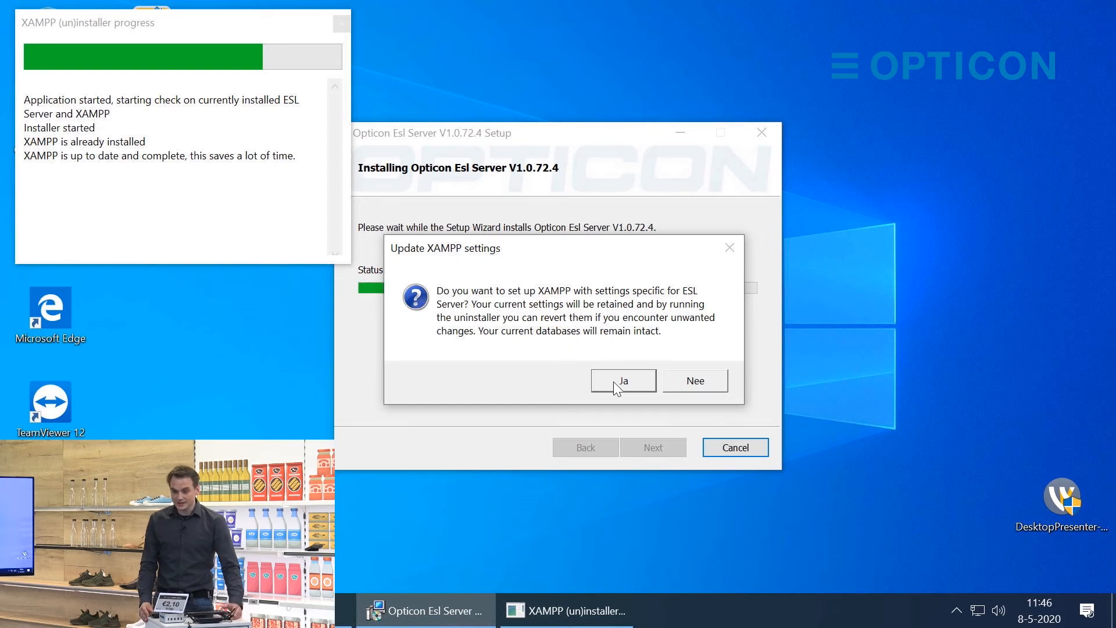
# Apply the ESL Server XAMPP settings (Ja), finish the wizard and decline the restart
pyautogui.click(622, 380)
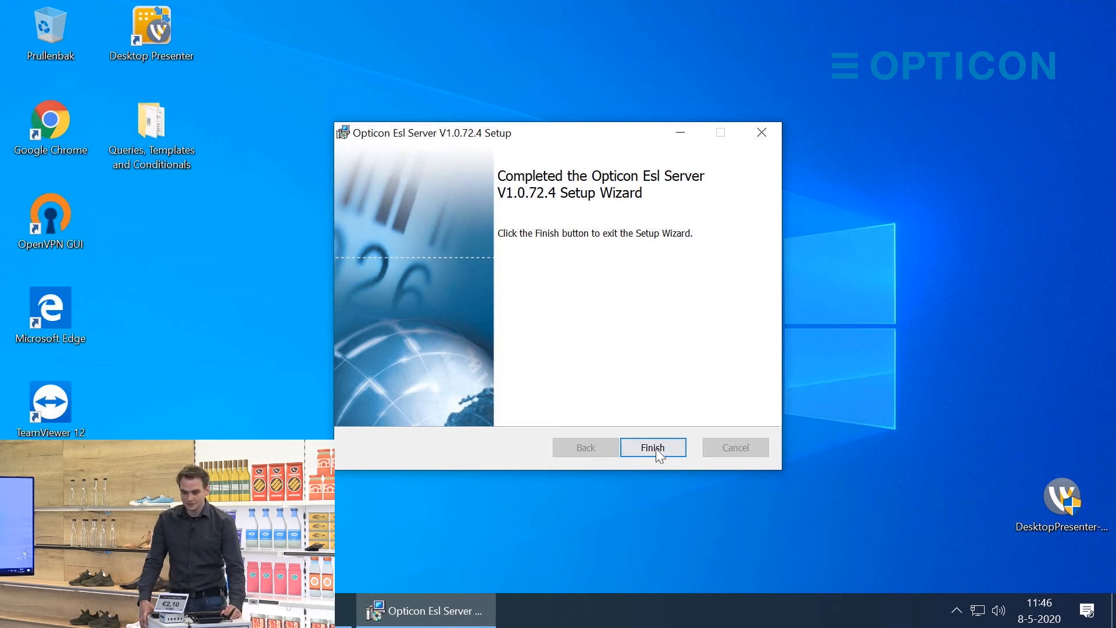
pyautogui.click(651, 447)
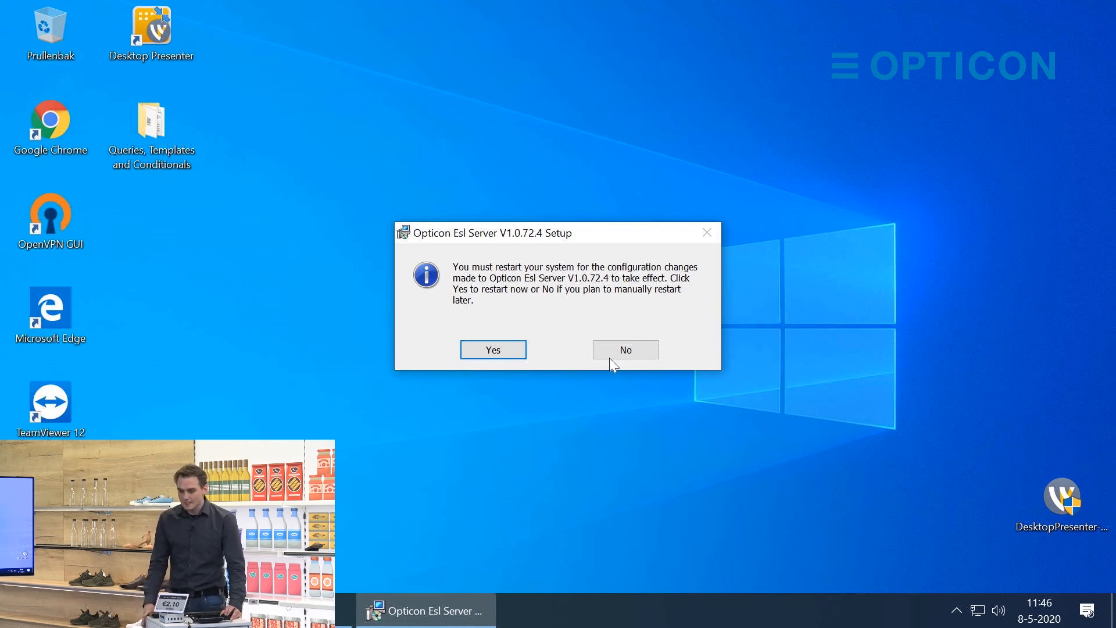
pyautogui.click(624, 350)
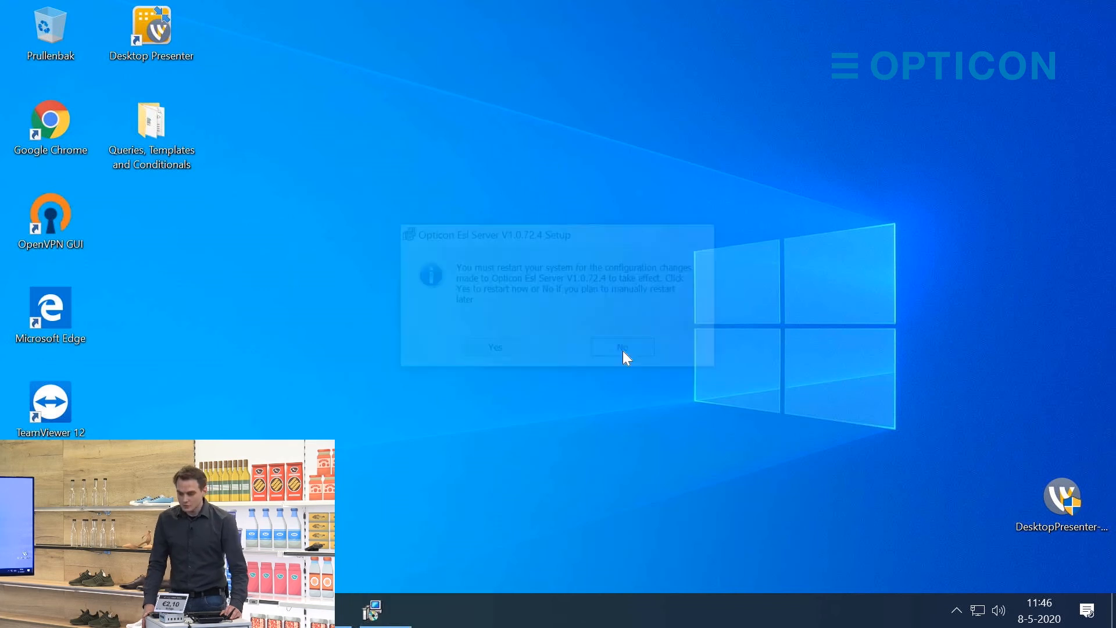
# Relaunch ESL Server and confirm the base station, label 007, 'New product name' data and templates survived the upgrade
pyautogui.click(621, 346)
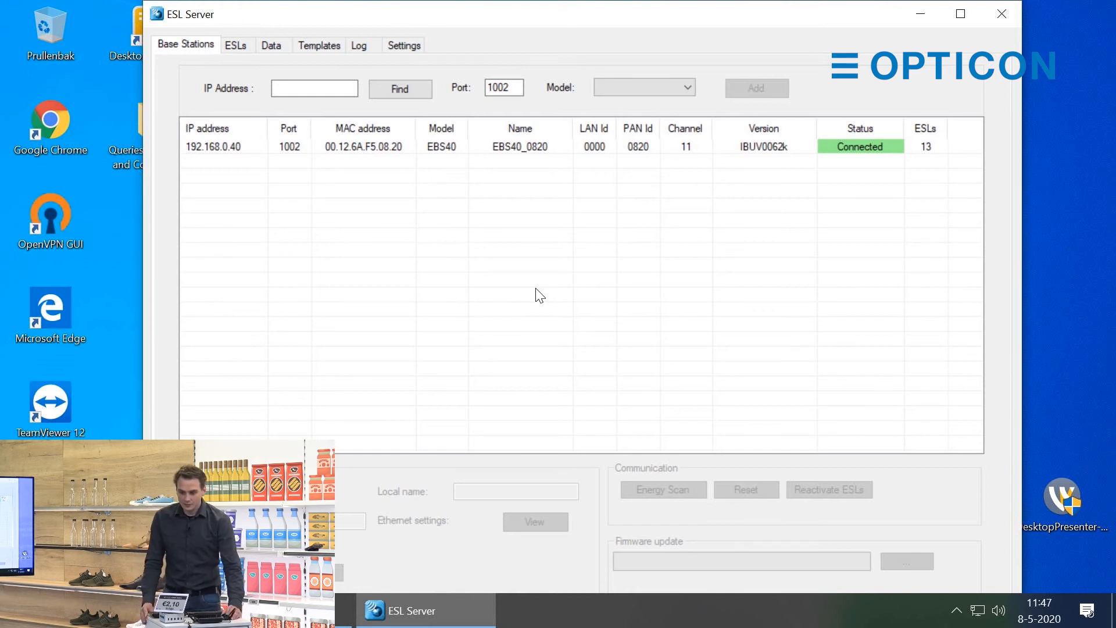
pyautogui.click(442, 147)
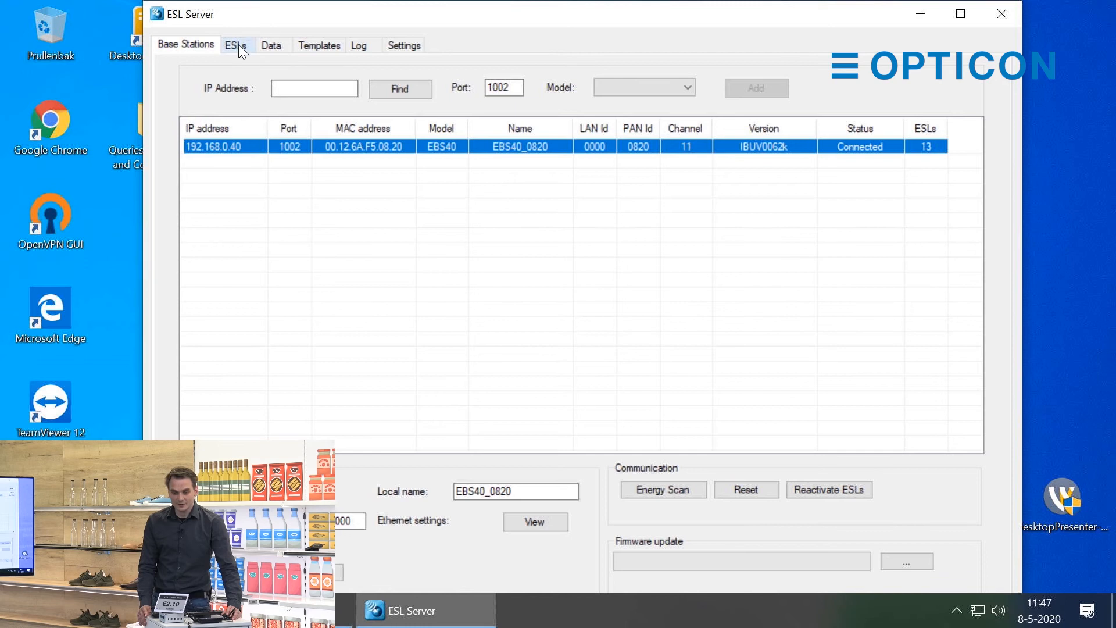
pyautogui.click(235, 45)
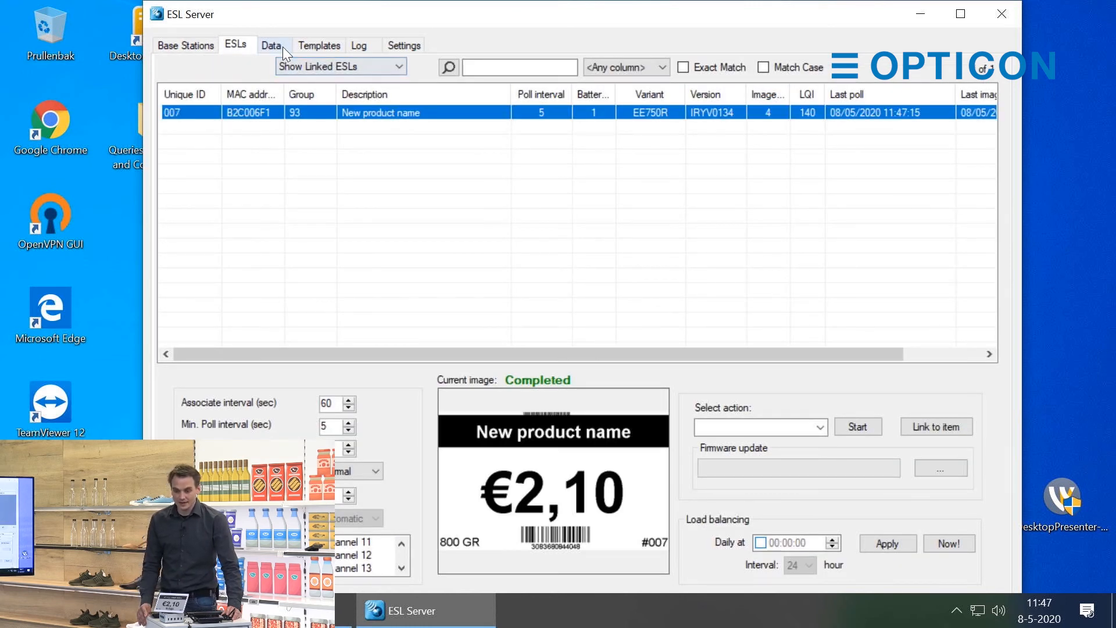
pyautogui.click(271, 45)
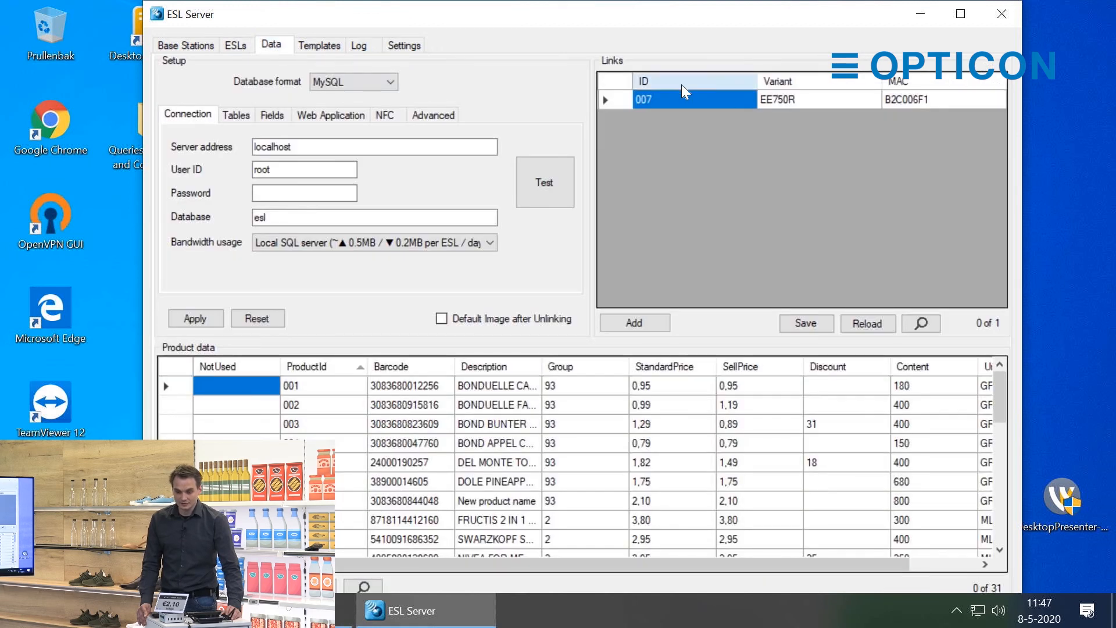
pyautogui.click(496, 500)
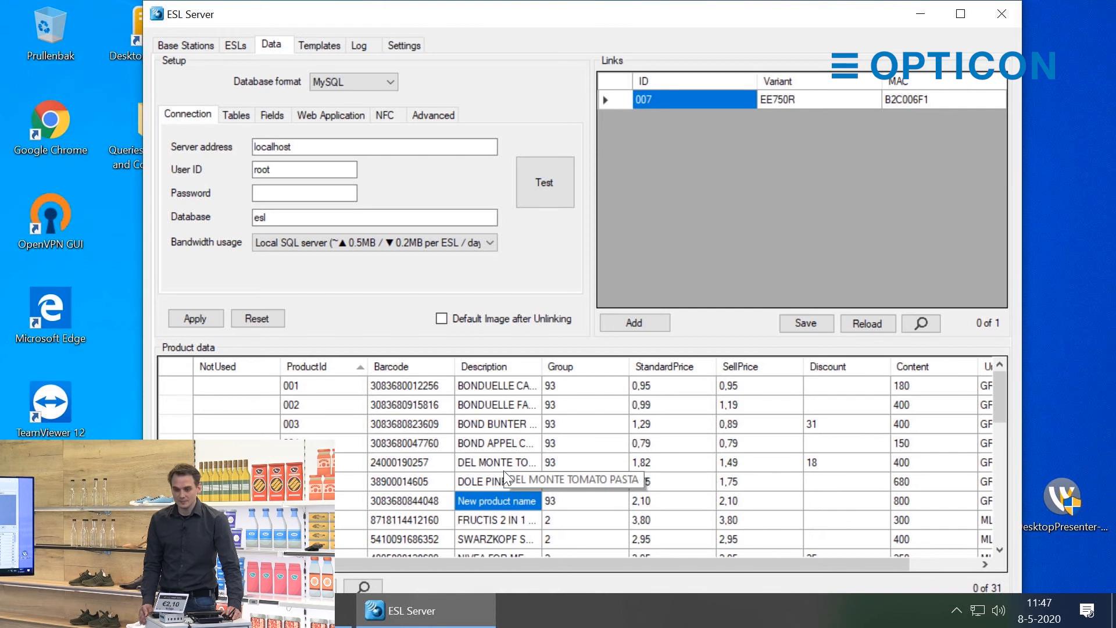
pyautogui.click(318, 45)
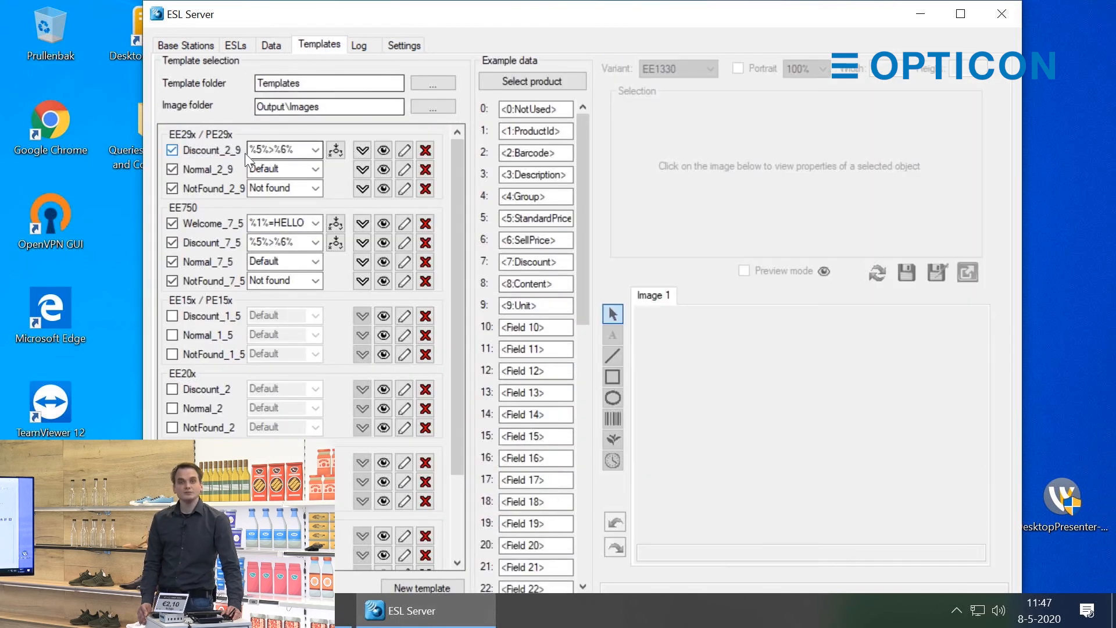